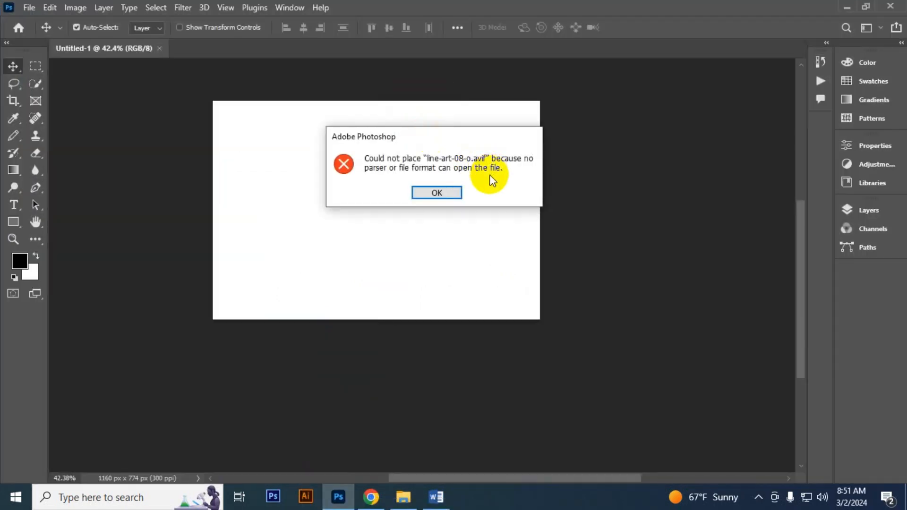
pyautogui.moveTo(491, 190)
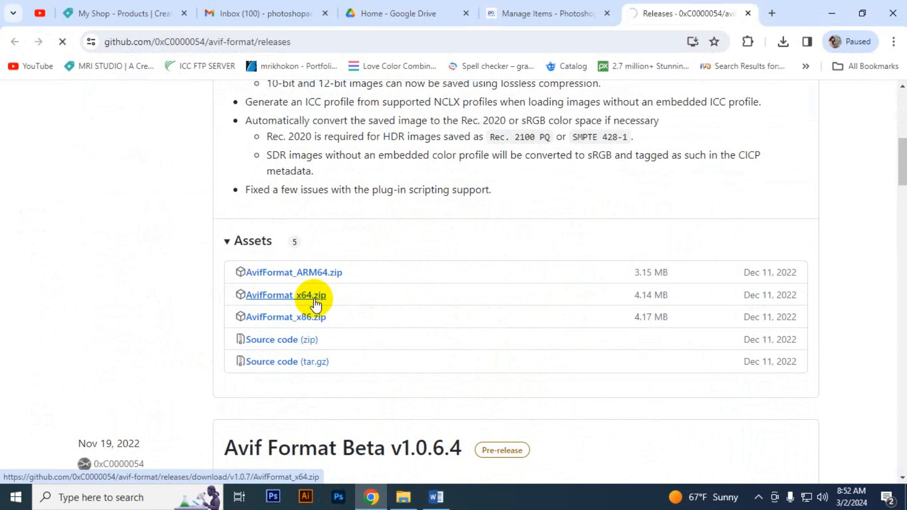
# Download the AvifFormat_x64.zip asset from the releases page
pyautogui.click(285, 295)
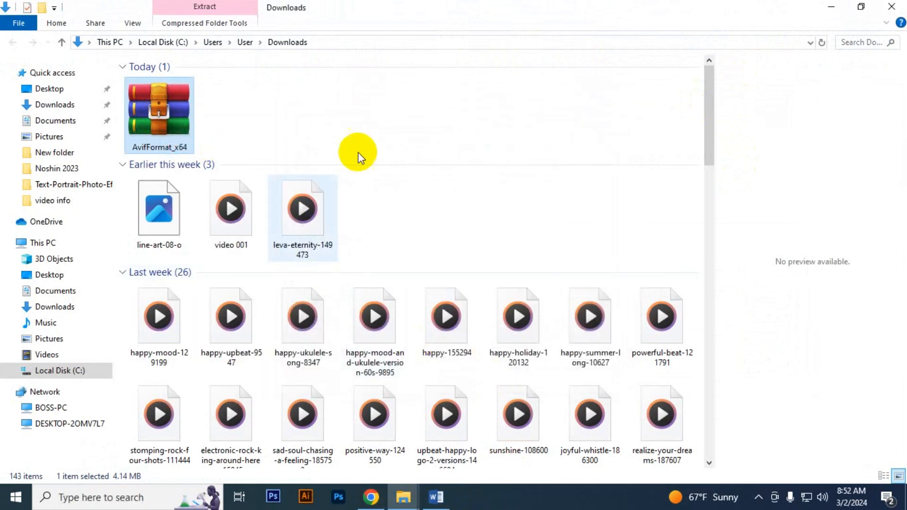
# Extract the AvifFormat_x64 archive in Downloads and select the AVIF .8bi plug-in file
pyautogui.doubleClick(159, 109)
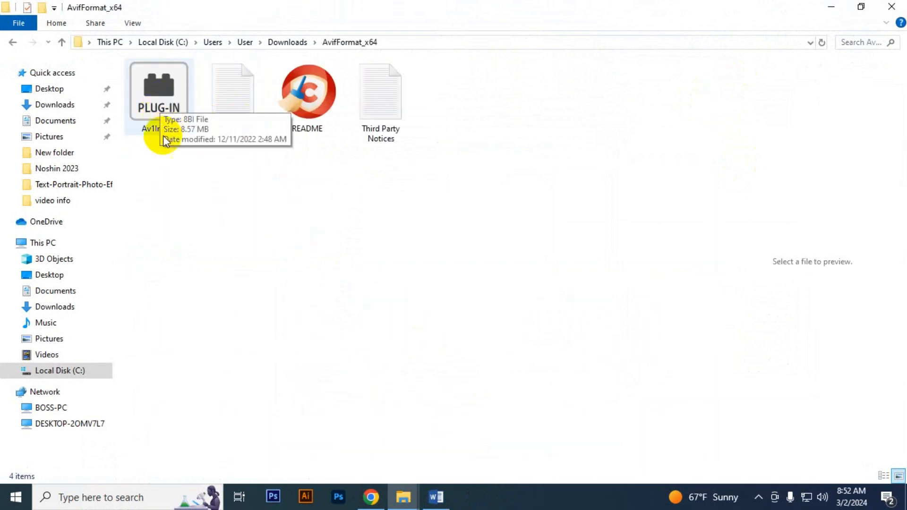
pyautogui.click(338, 497)
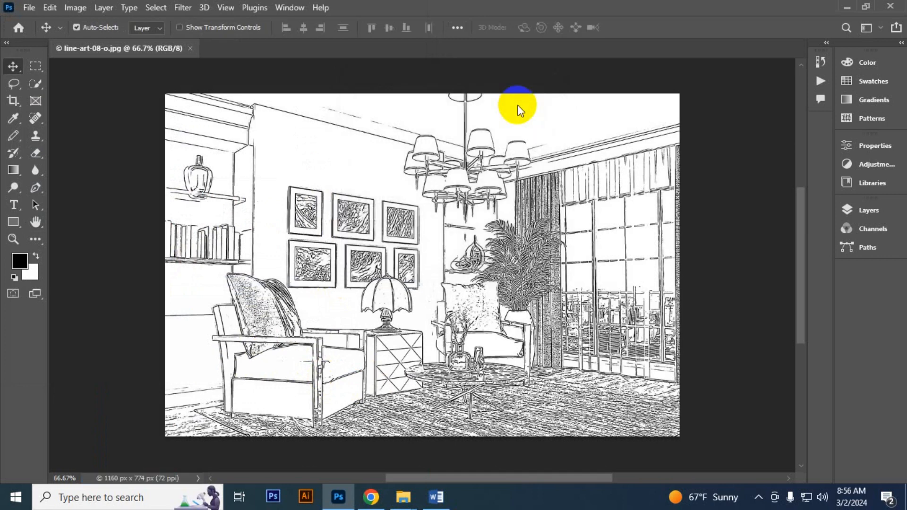